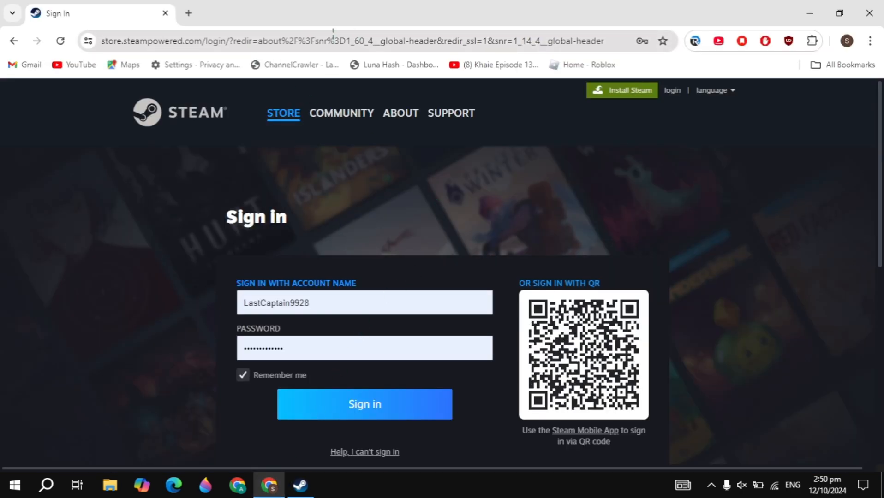
pyautogui.moveTo(673, 96)
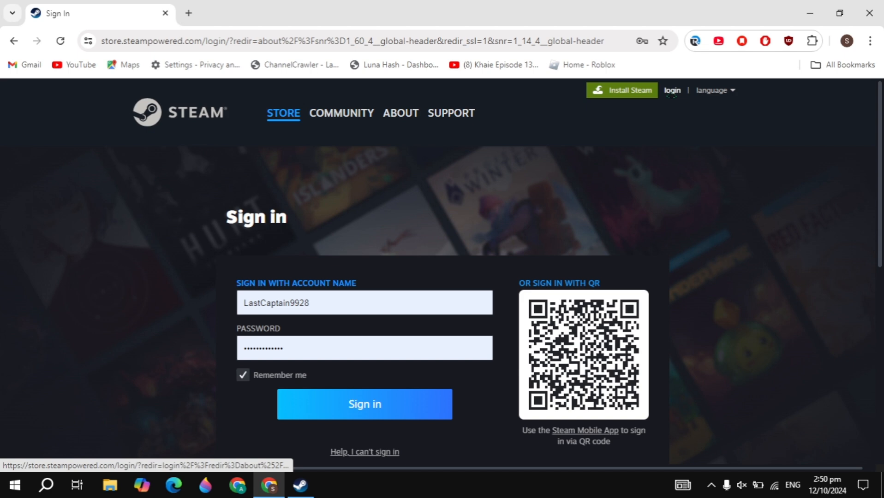
pyautogui.moveTo(498, 228)
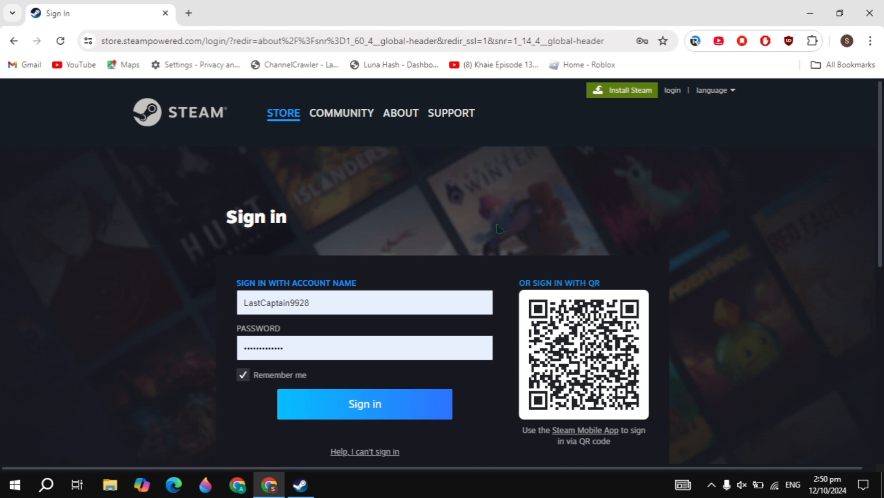
# Step: Leave Chrome's Steam page and bring the Steam desktop client to the front
pyautogui.click(366, 303)
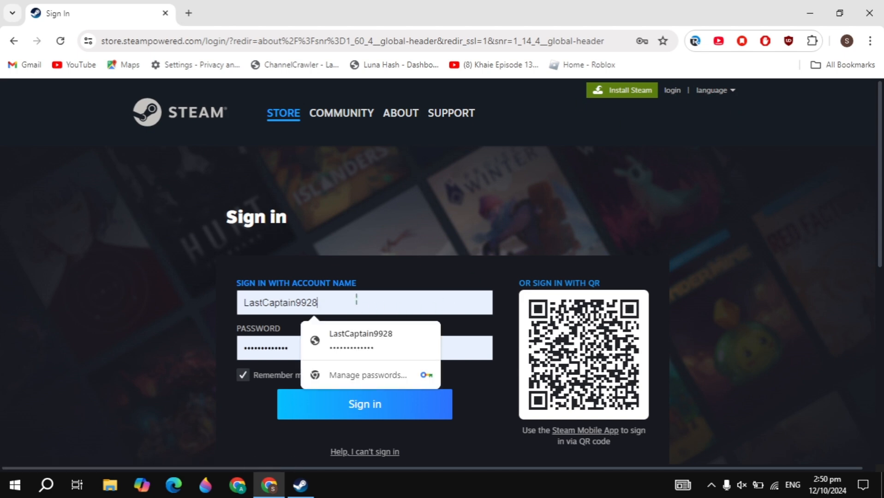
pyautogui.scroll(-3)
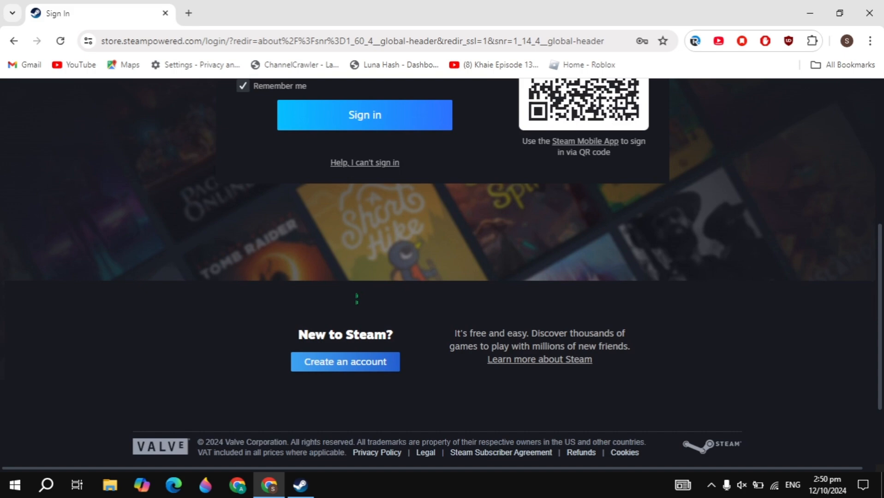
pyautogui.scroll(-3)
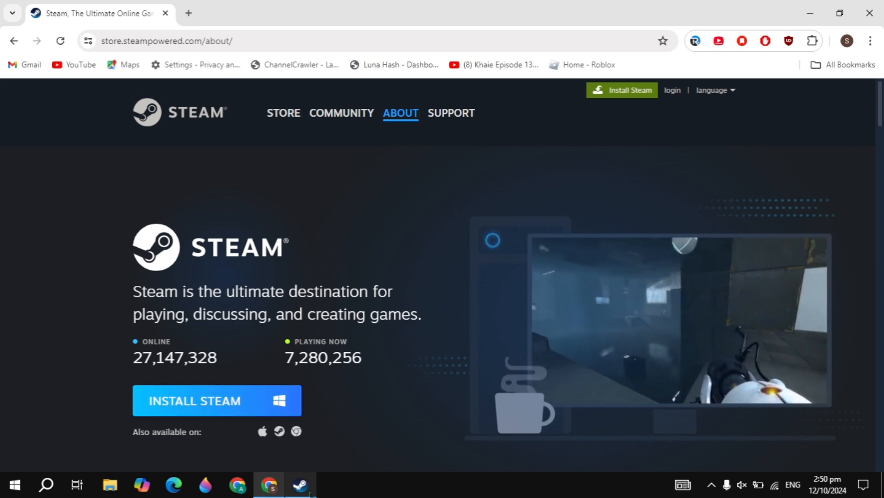
pyautogui.click(301, 486)
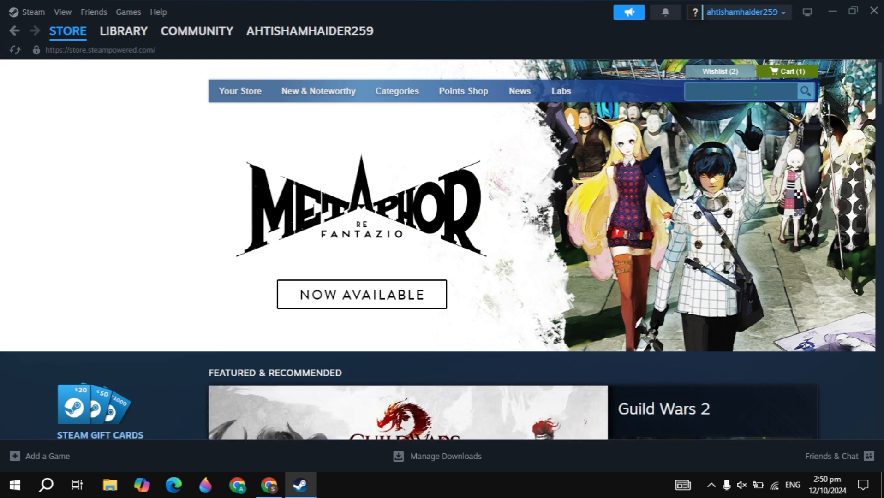
# Step: Find Thronefall via store search and reach its $4.86 purchase offer
pyautogui.write('Thronefall')
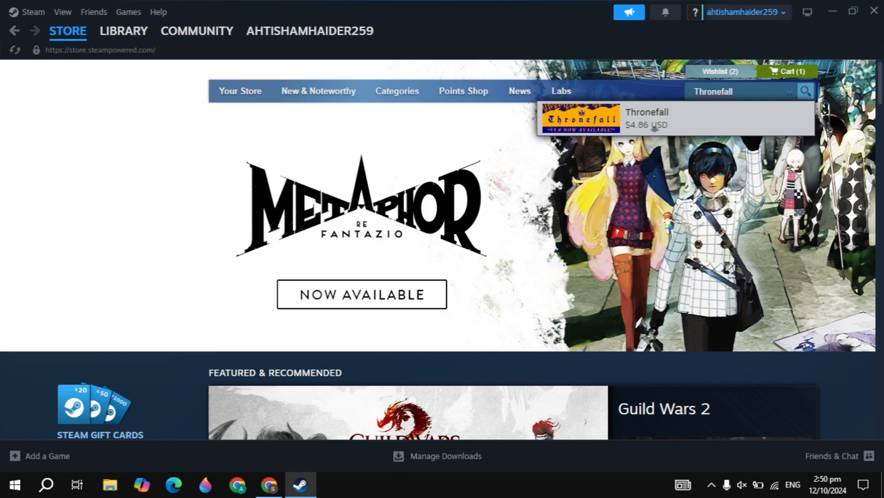
pyautogui.click(649, 119)
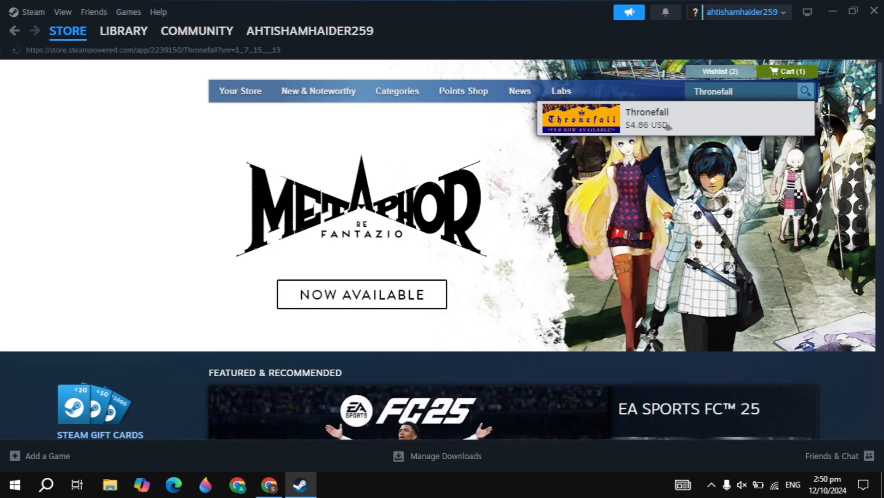
pyautogui.click(648, 118)
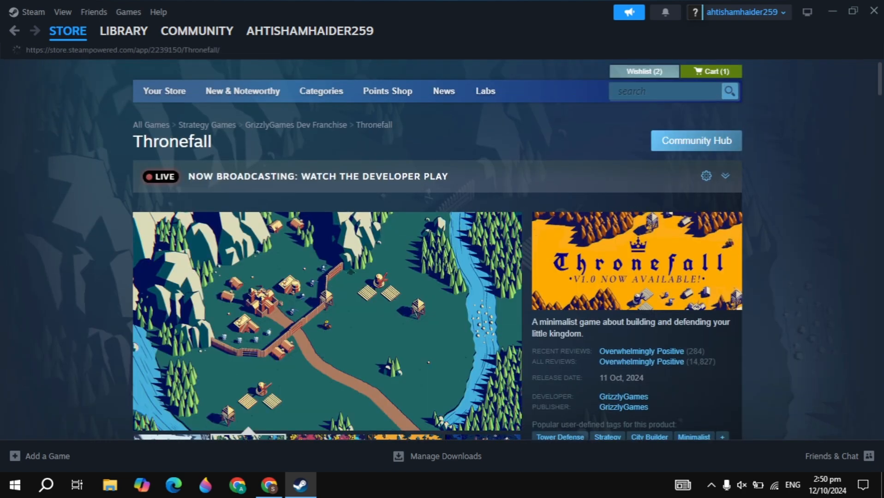
pyautogui.scroll(-3)
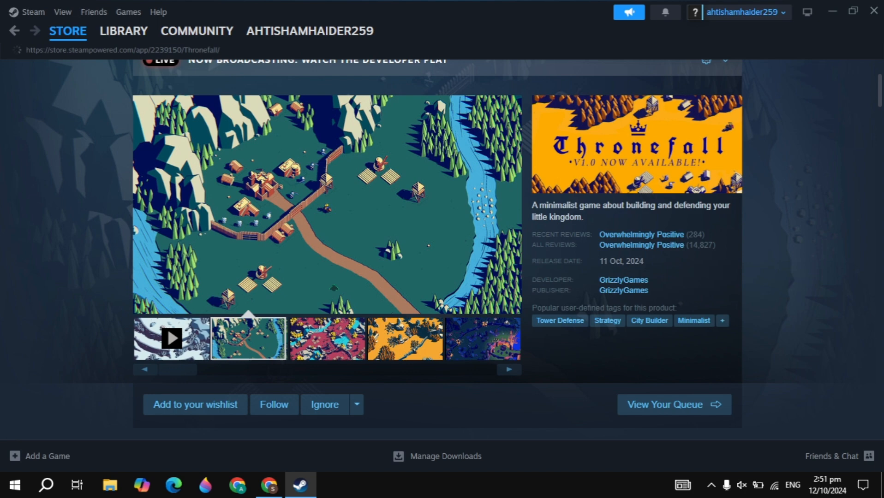
pyautogui.scroll(-3)
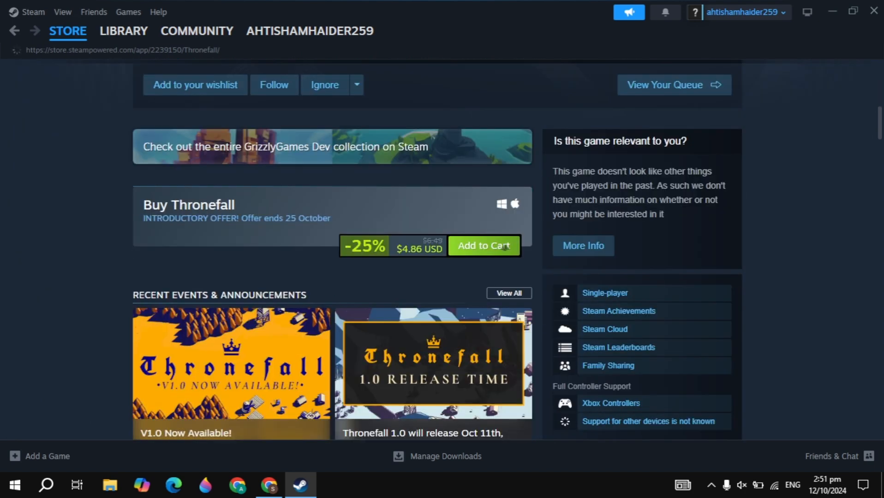
# Step: Add Thronefall to the cart and continue checkout to the card and PayPal payment options
pyautogui.click(483, 246)
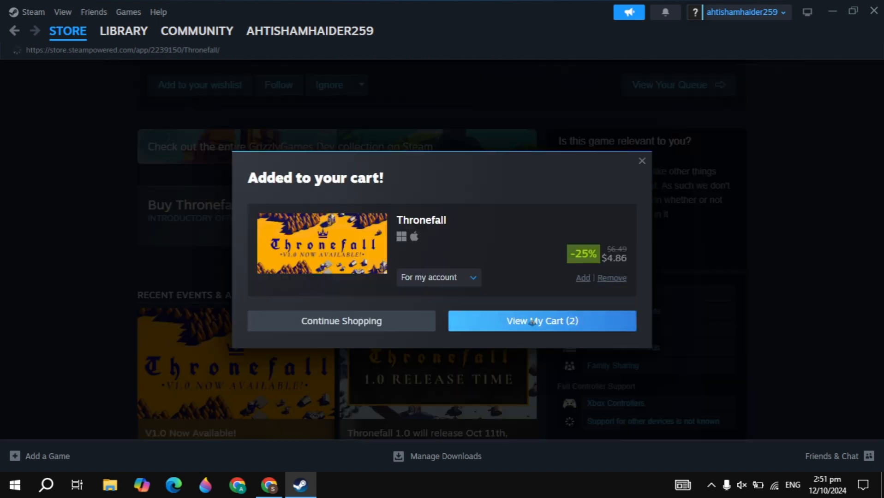
pyautogui.click(542, 322)
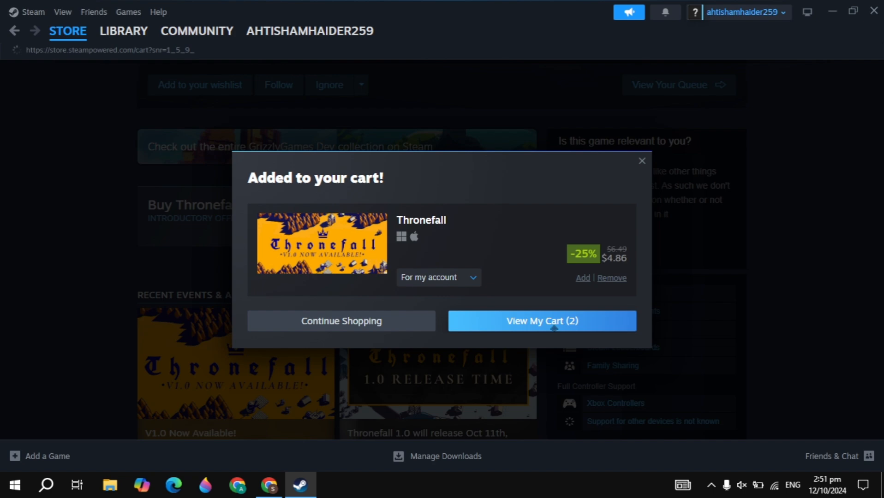
pyautogui.click(543, 322)
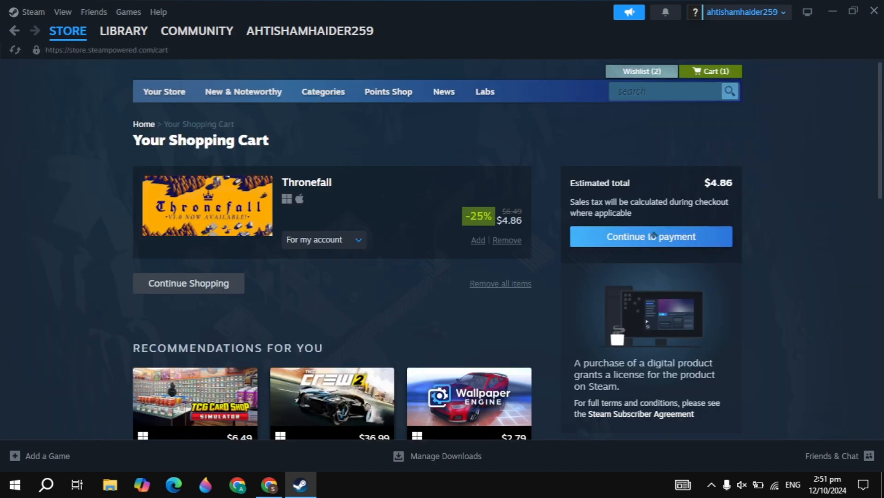
pyautogui.click(652, 236)
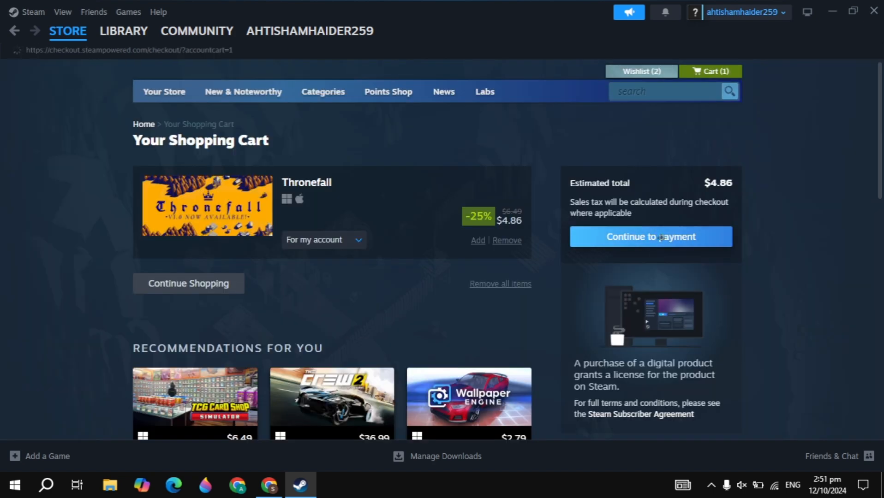
pyautogui.click(651, 236)
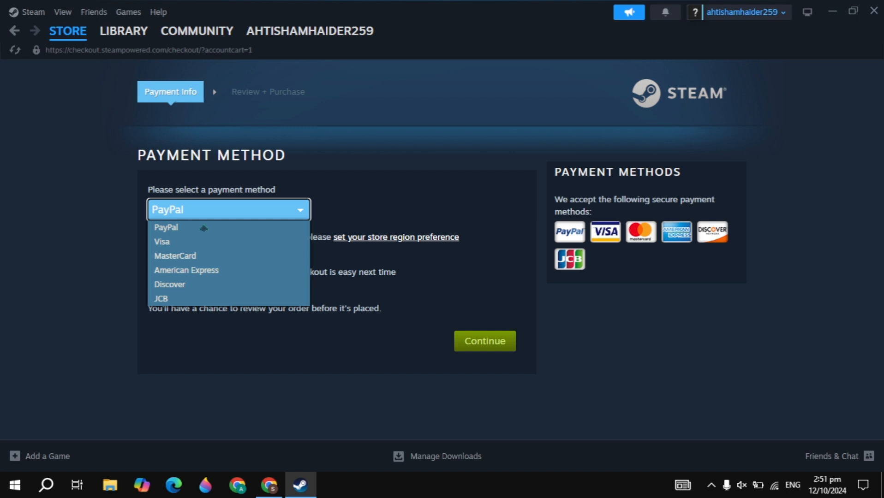
pyautogui.moveTo(184, 299)
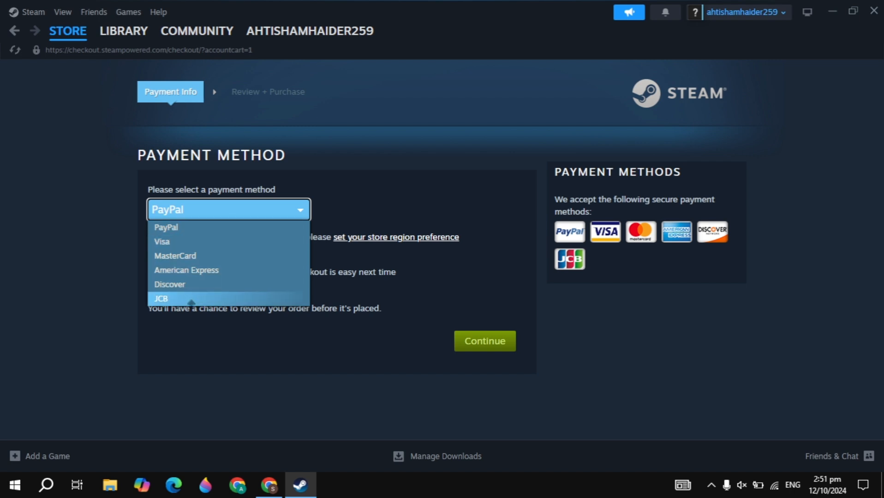